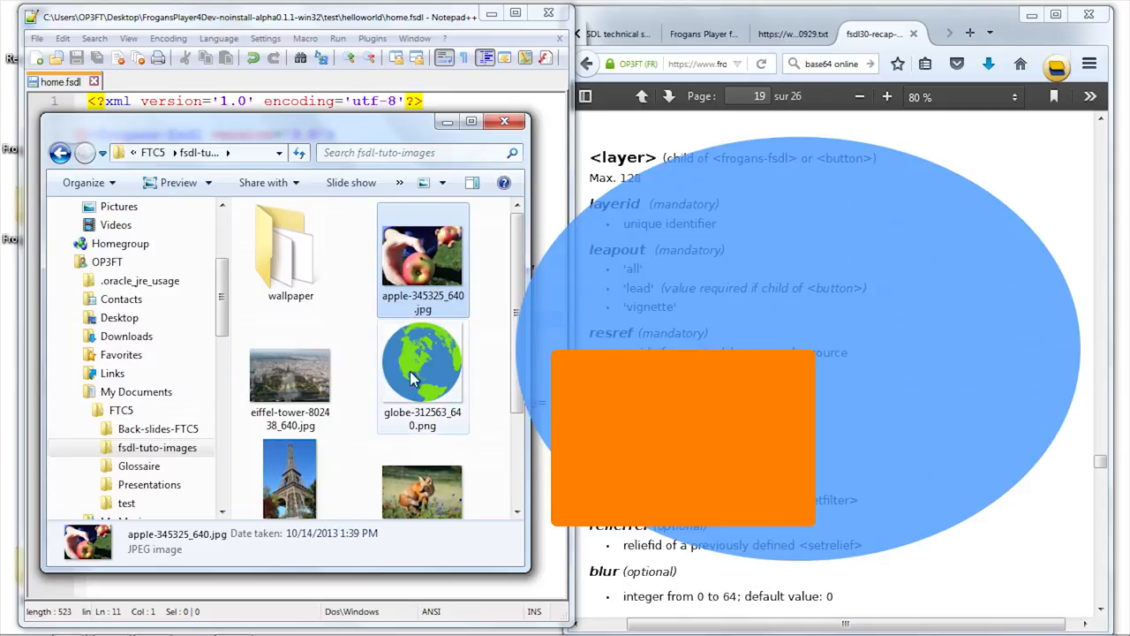
- Copy apple-345325_640.jpg into test\helloworld, rename it apple.jpg, and open it
right_click(422, 256)
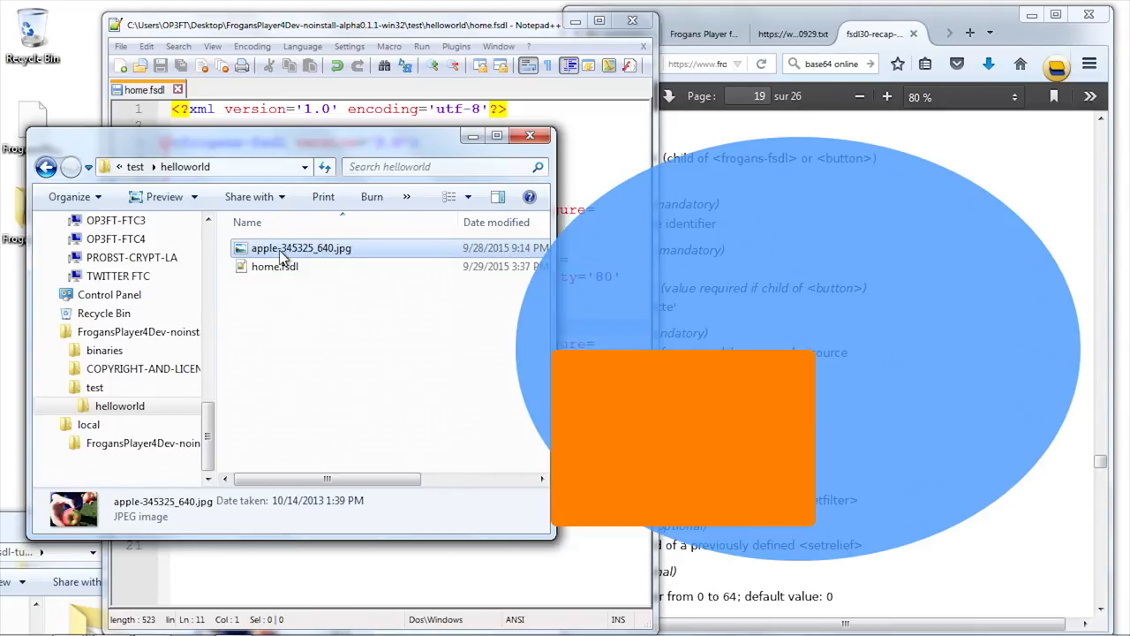
right_click(301, 247)
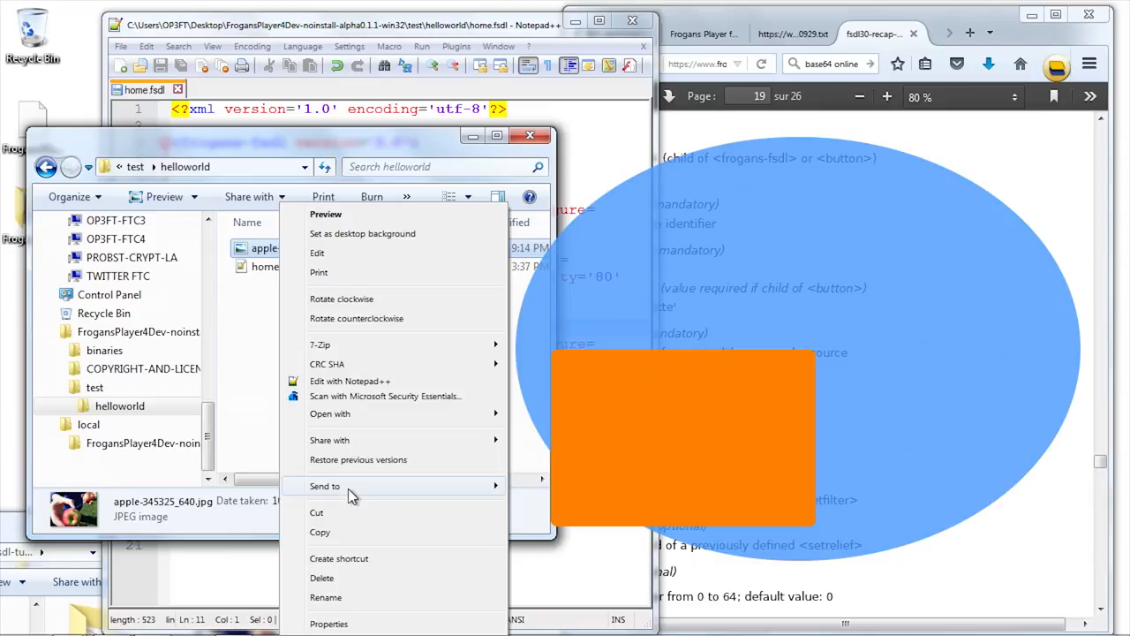
left_click(325, 597)
type("apple")
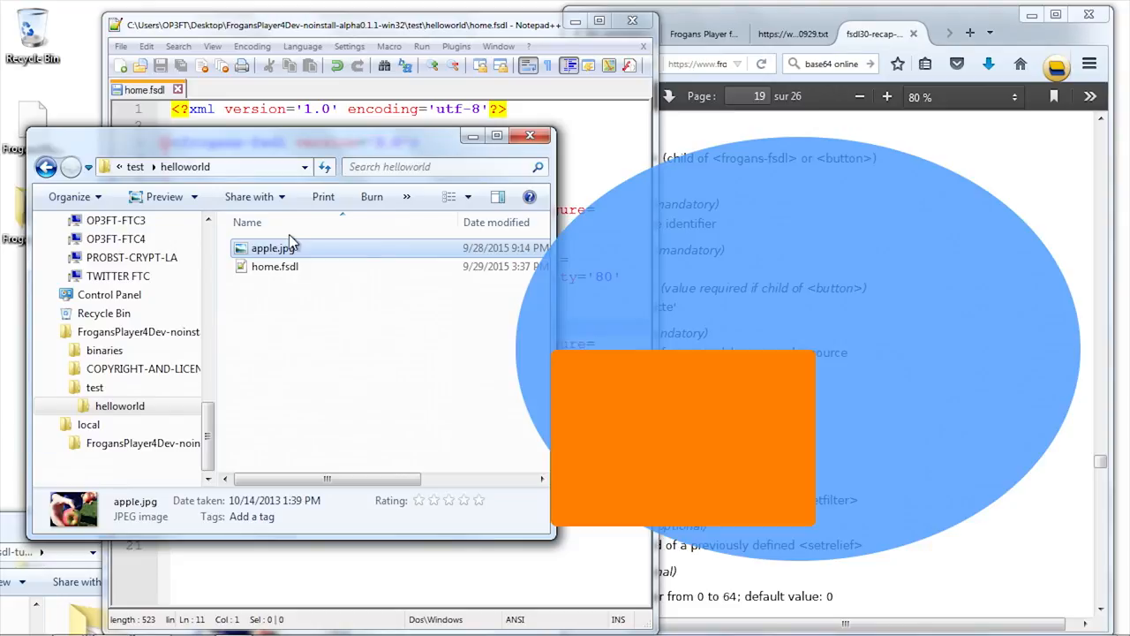
double_click(274, 248)
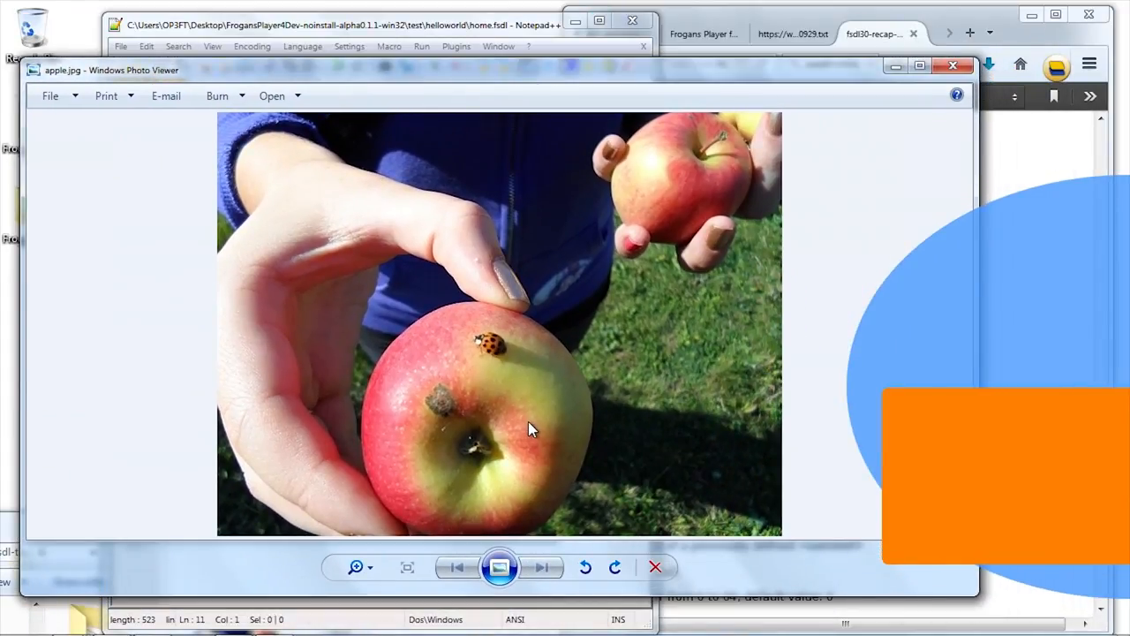
mouse_move(84, 172)
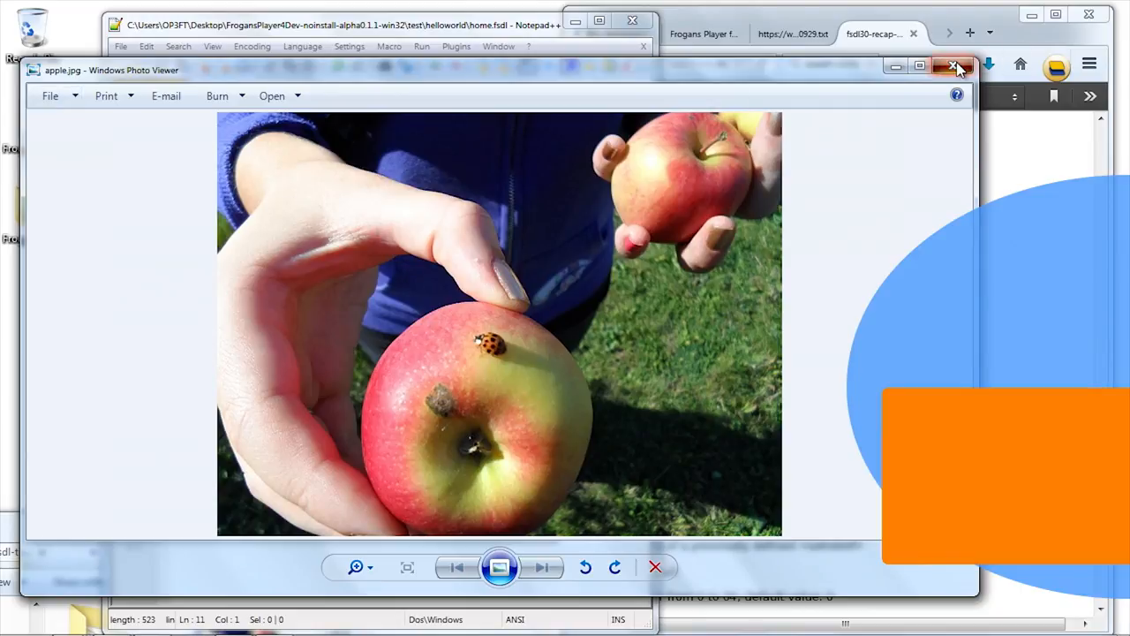
- Close Windows Photo Viewer after viewing apple.jpg
left_click(954, 66)
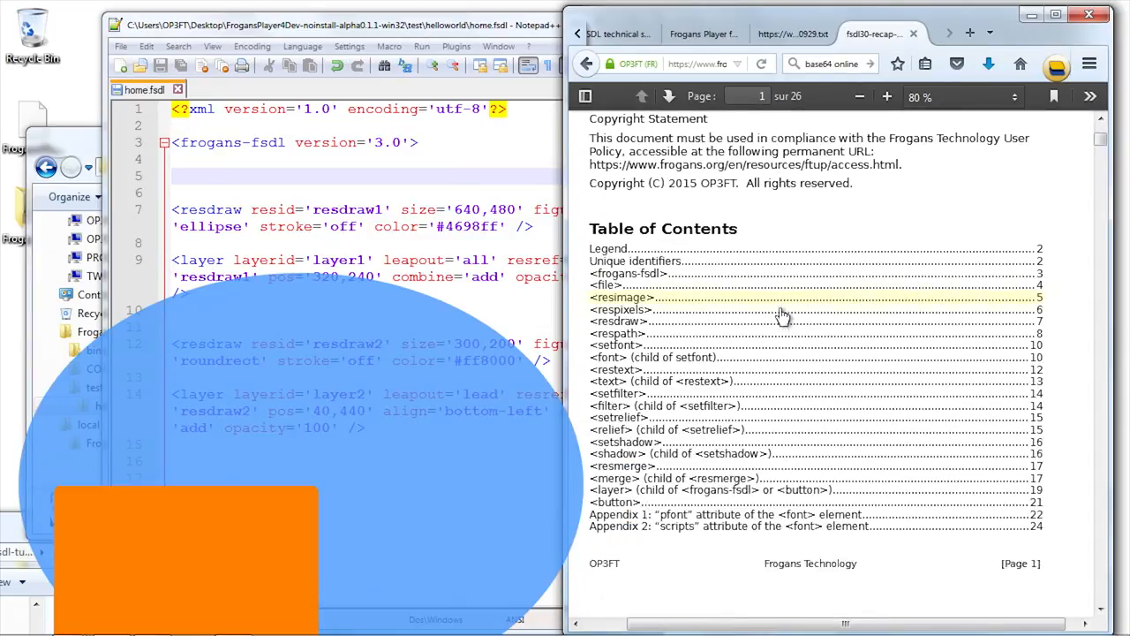
- Go to the <resimage> section on page 5 via the table of contents
left_click(621, 297)
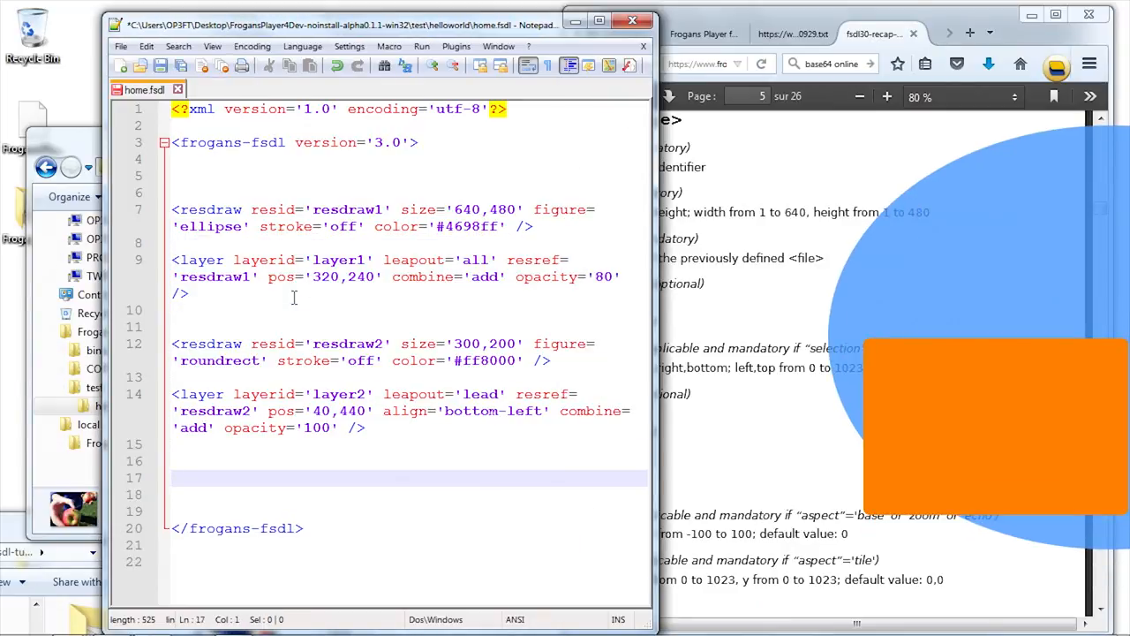
- Start a <resimage element on line 16 with resid 'resimage1'
type("<setim")
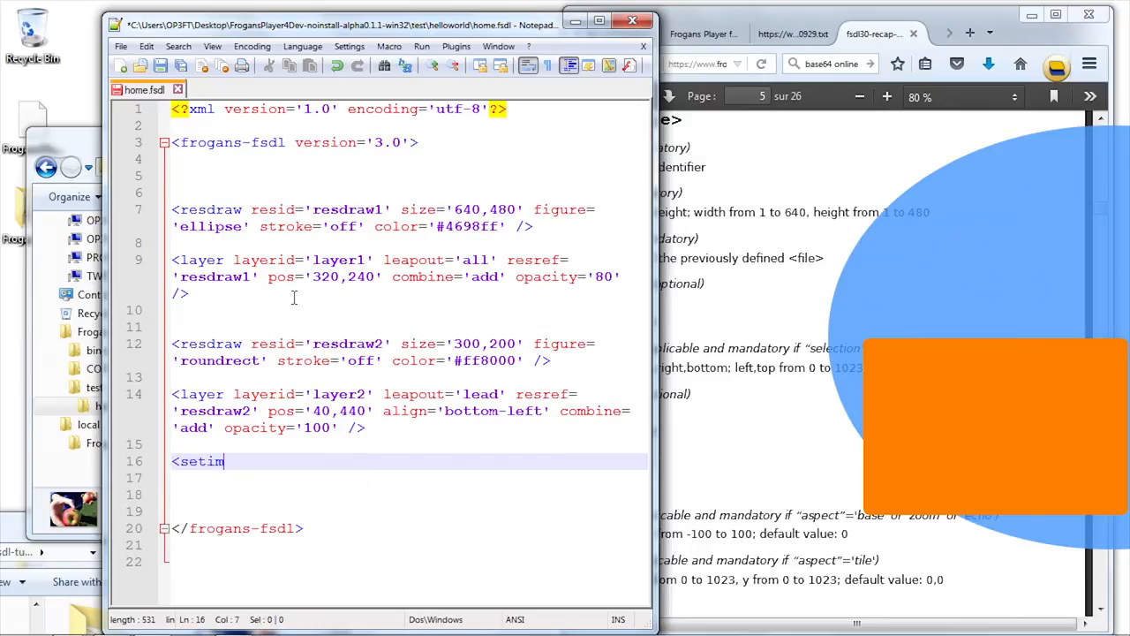
key("BackSpace")
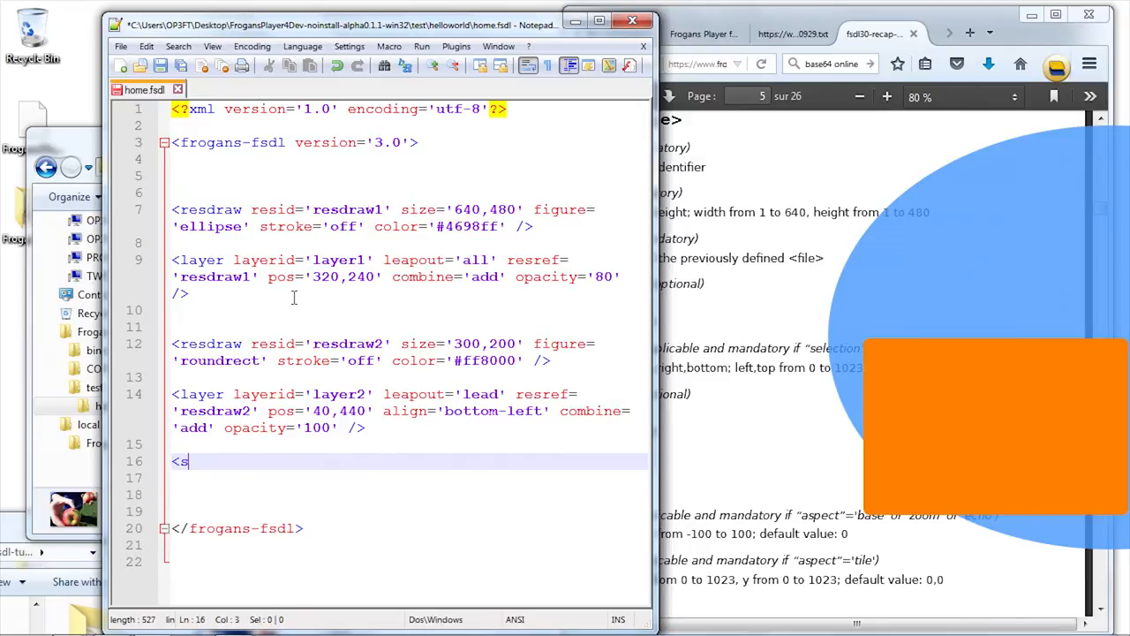
type("esimage")
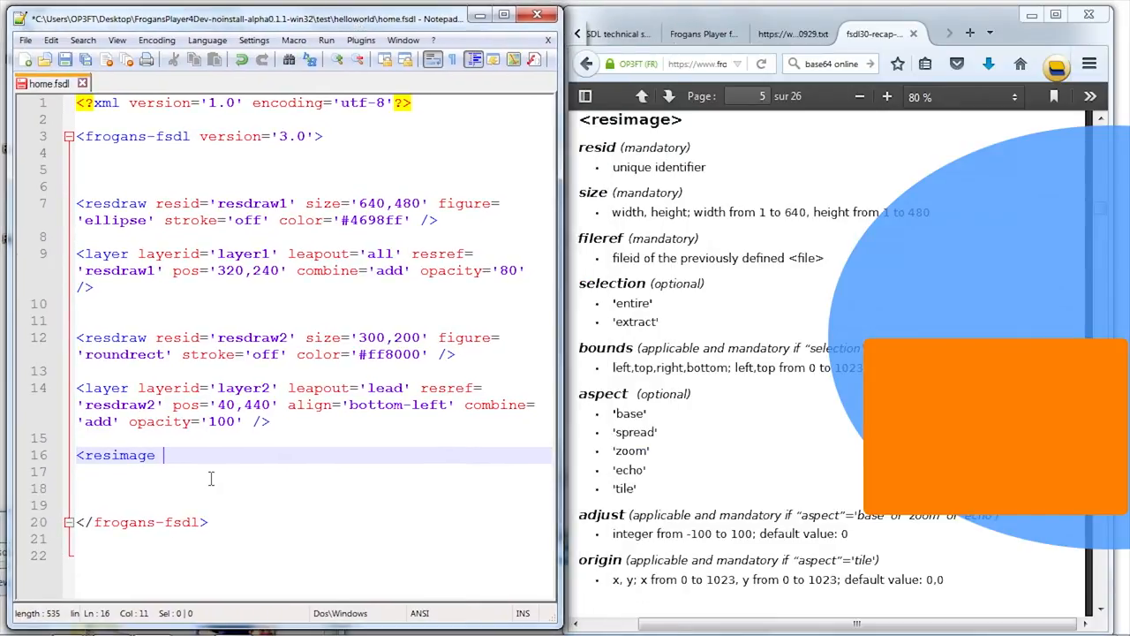
type("resid='")
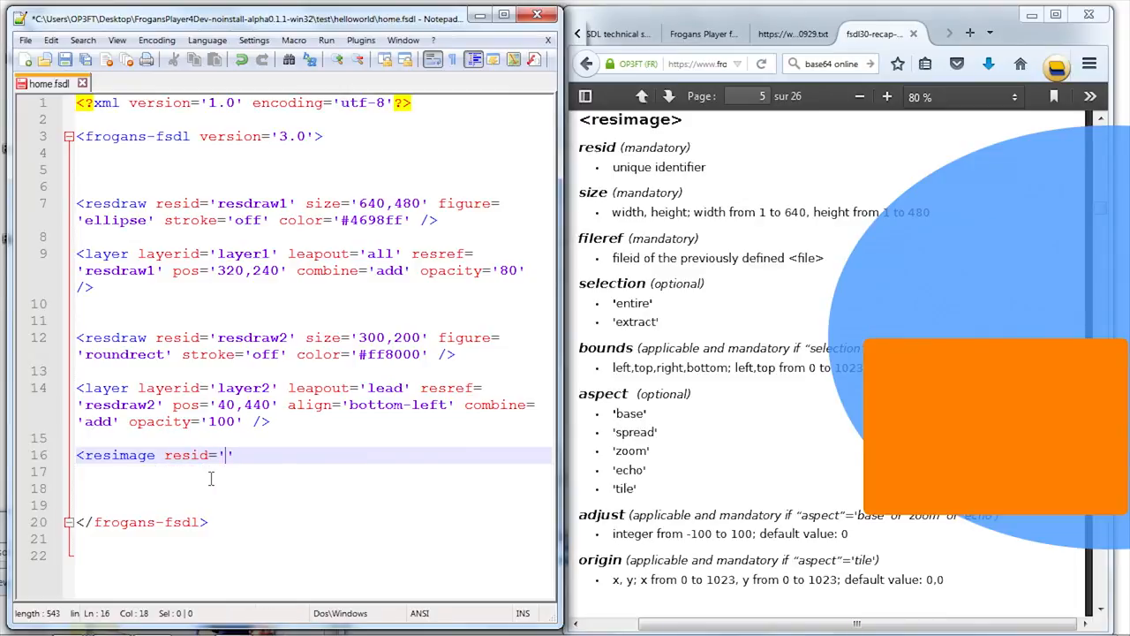
type("resimage1'")
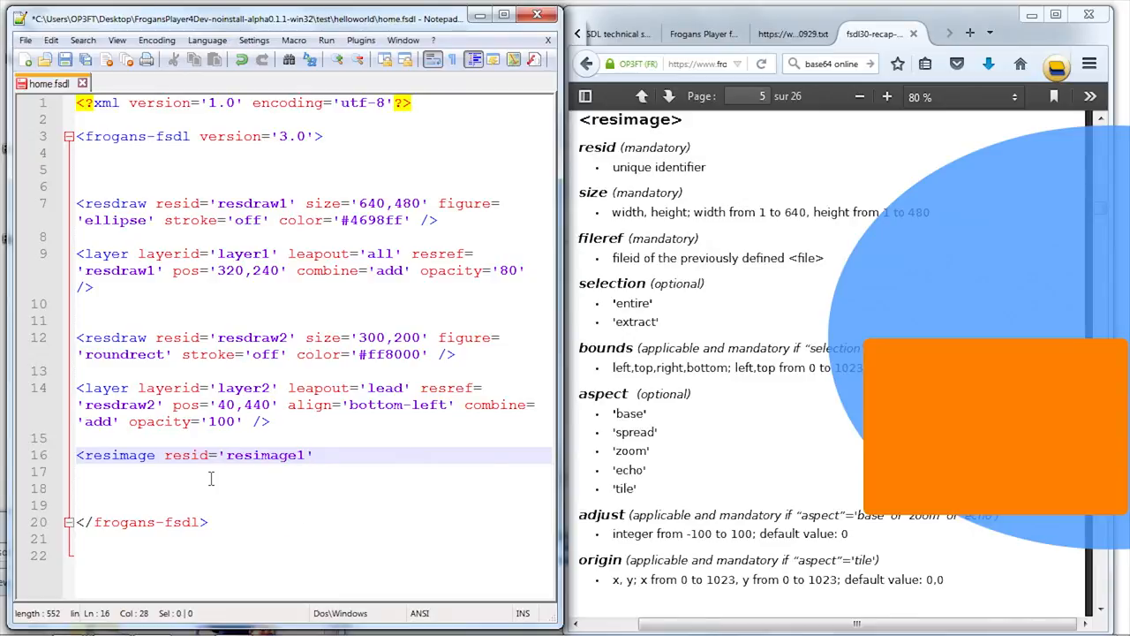
- Add size '300,200' and an empty fileref attribute to the resimage element
type("size=")
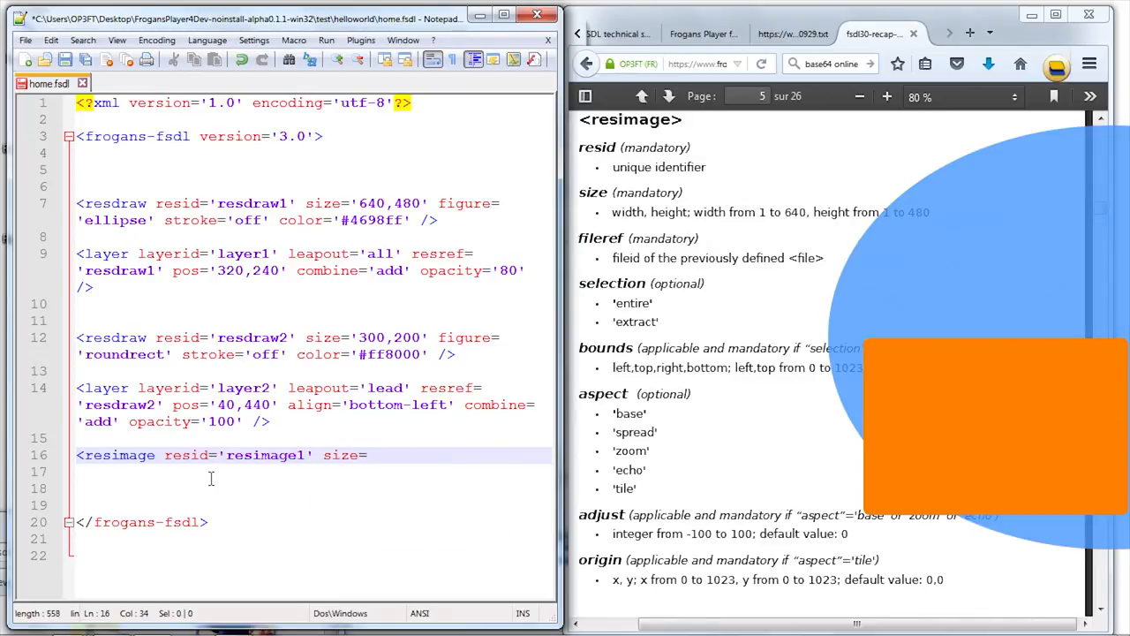
type("''")
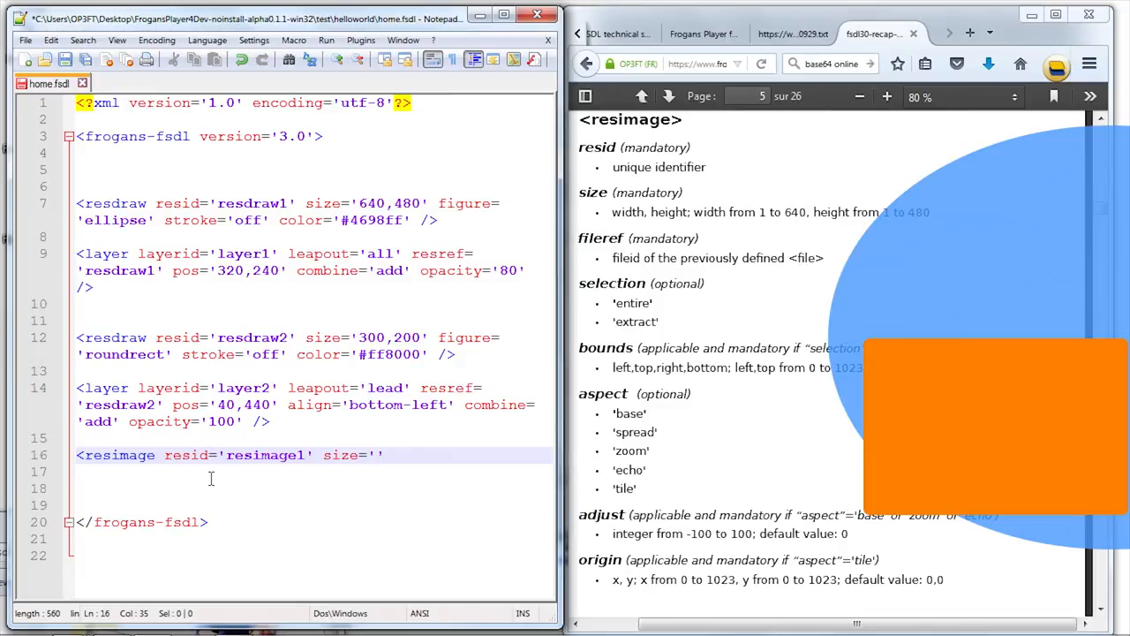
left_click(377, 455)
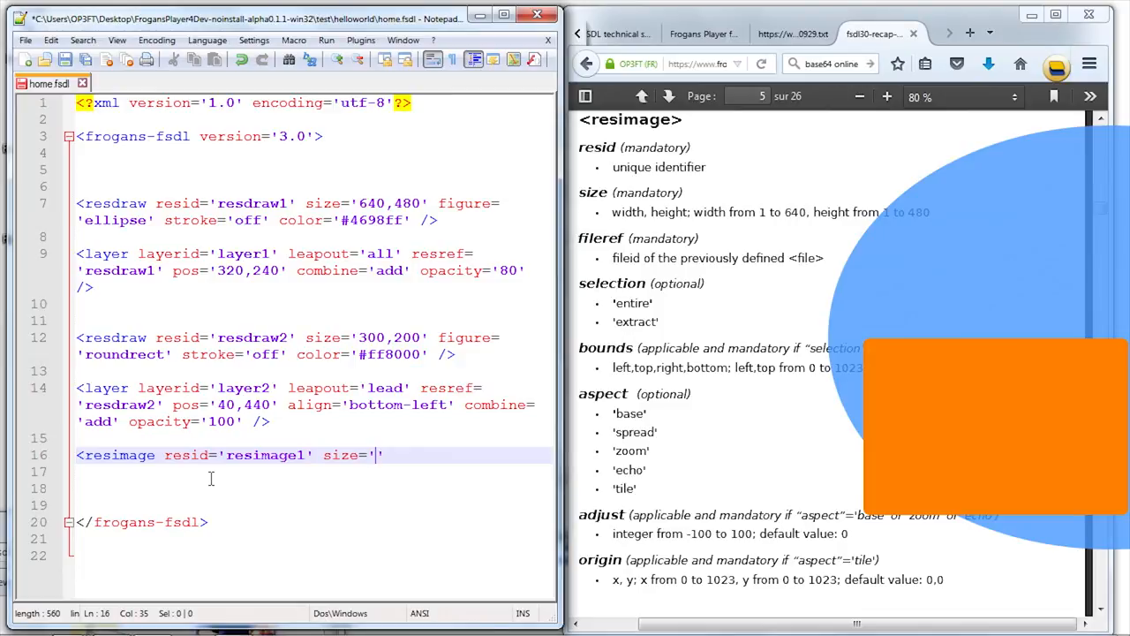
type("4")
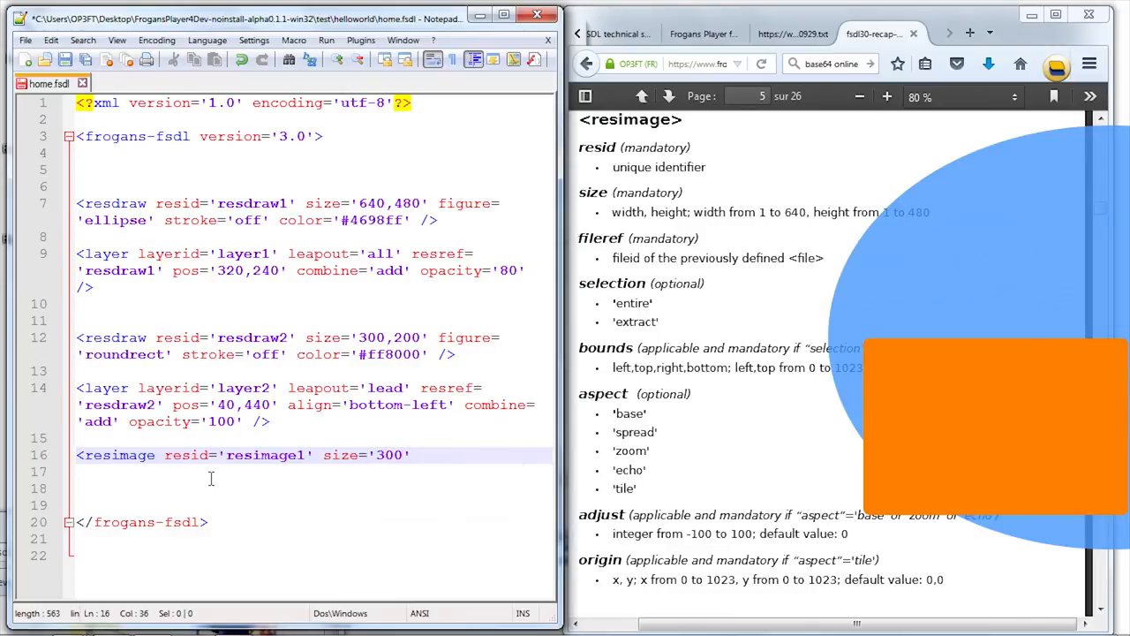
type(",200")
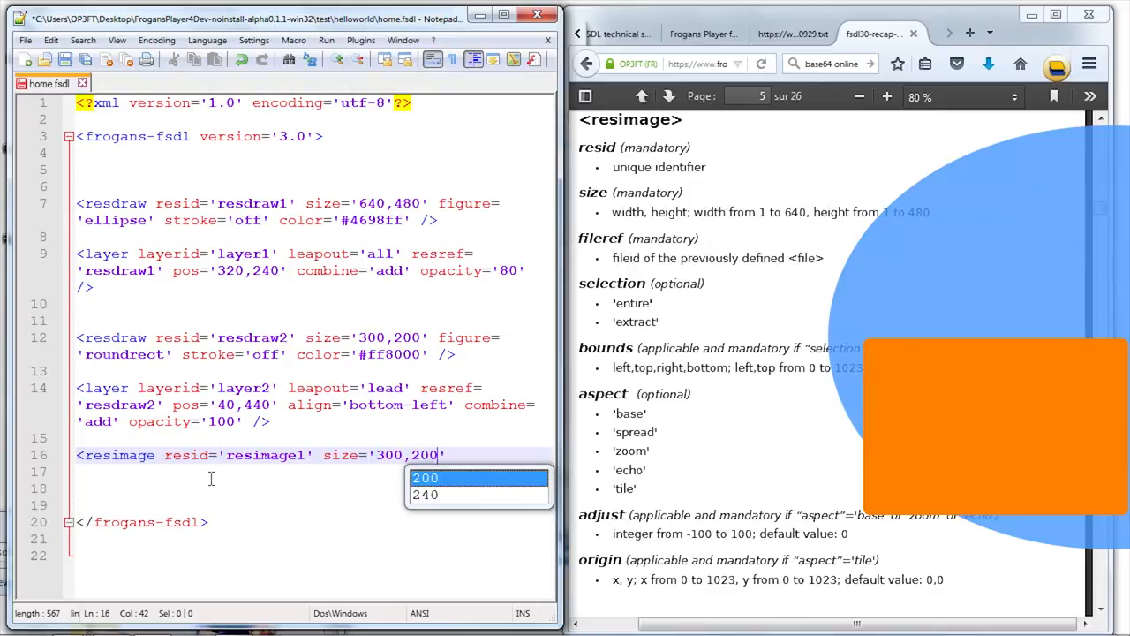
left_click(426, 478)
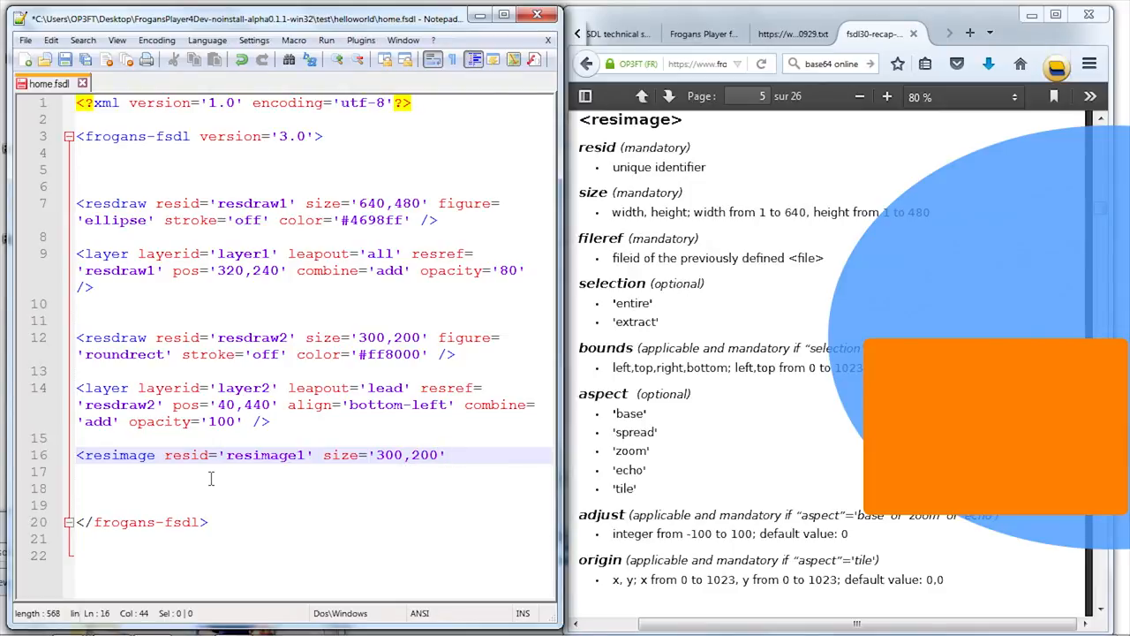
type("fileref='")
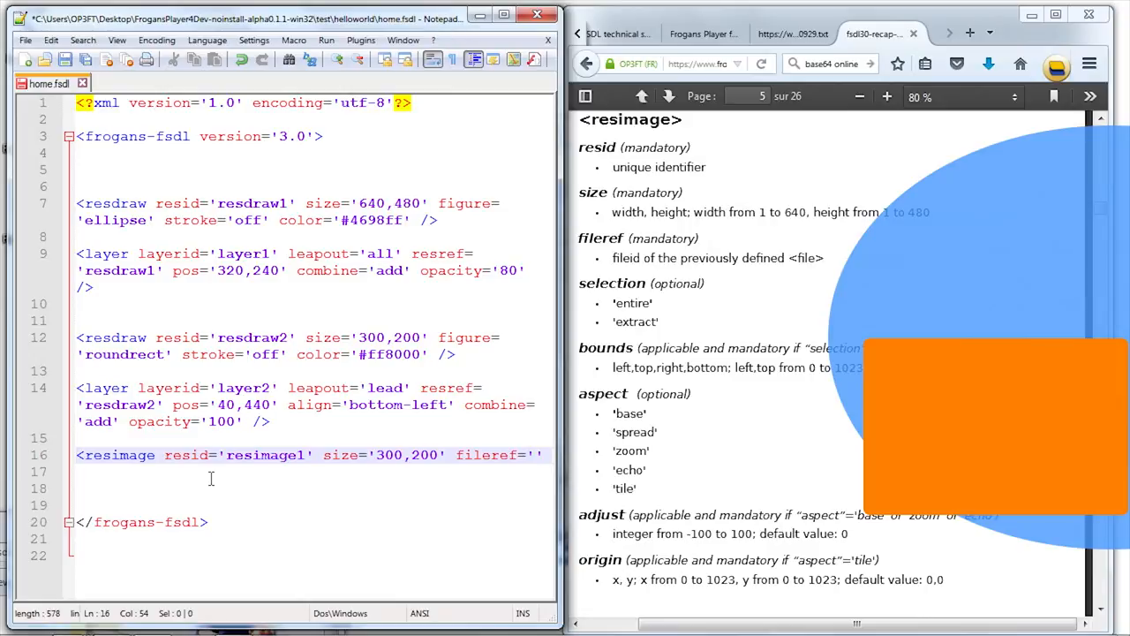
mouse_move(492, 418)
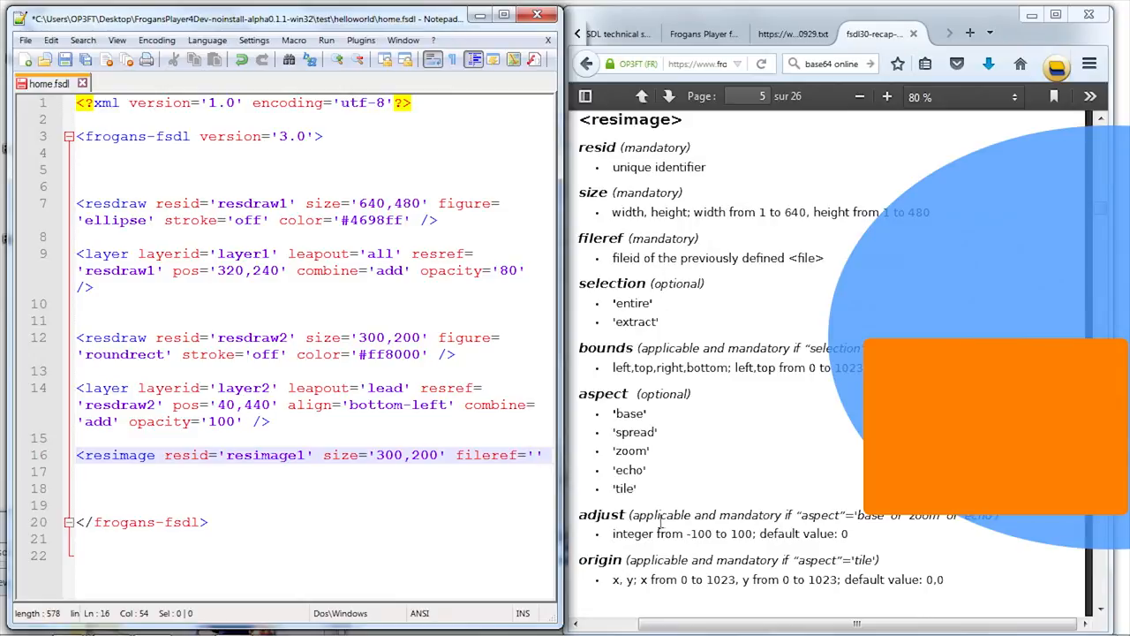
- Jump to the <file> section on page 4 from the PDF's table of contents
scroll("down", 3)
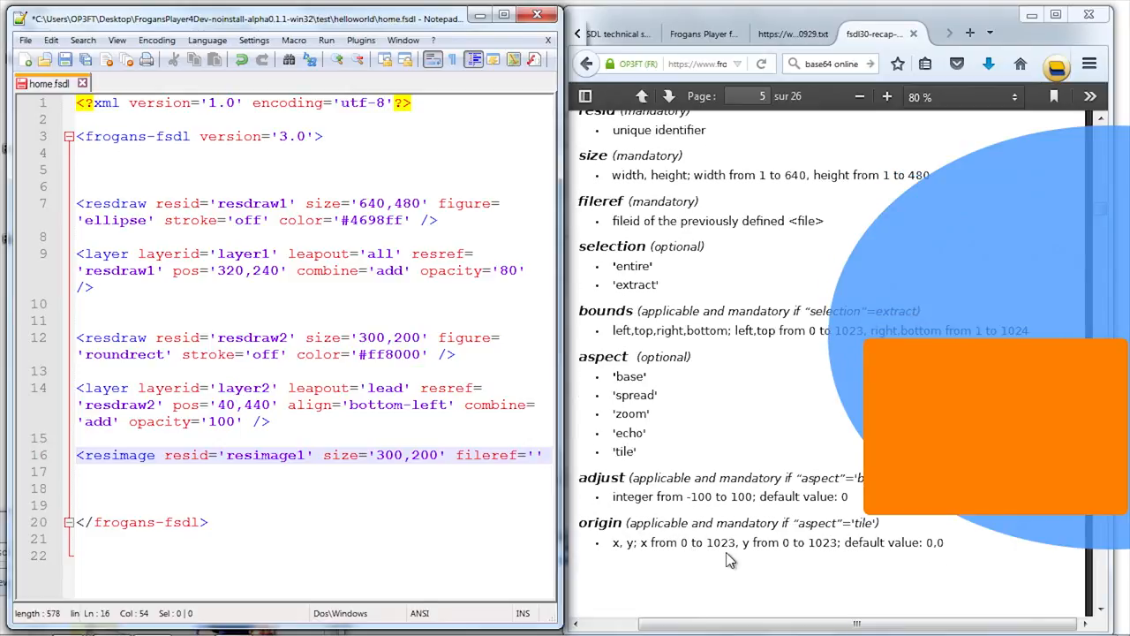
scroll("up", 3)
type(" />")
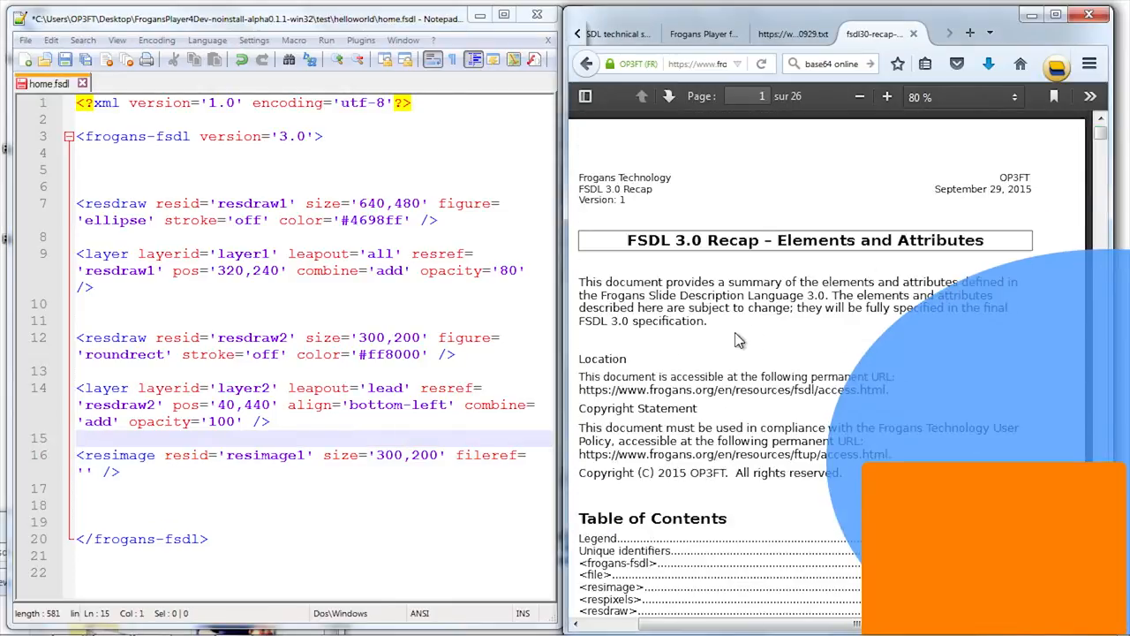
scroll("down", 3)
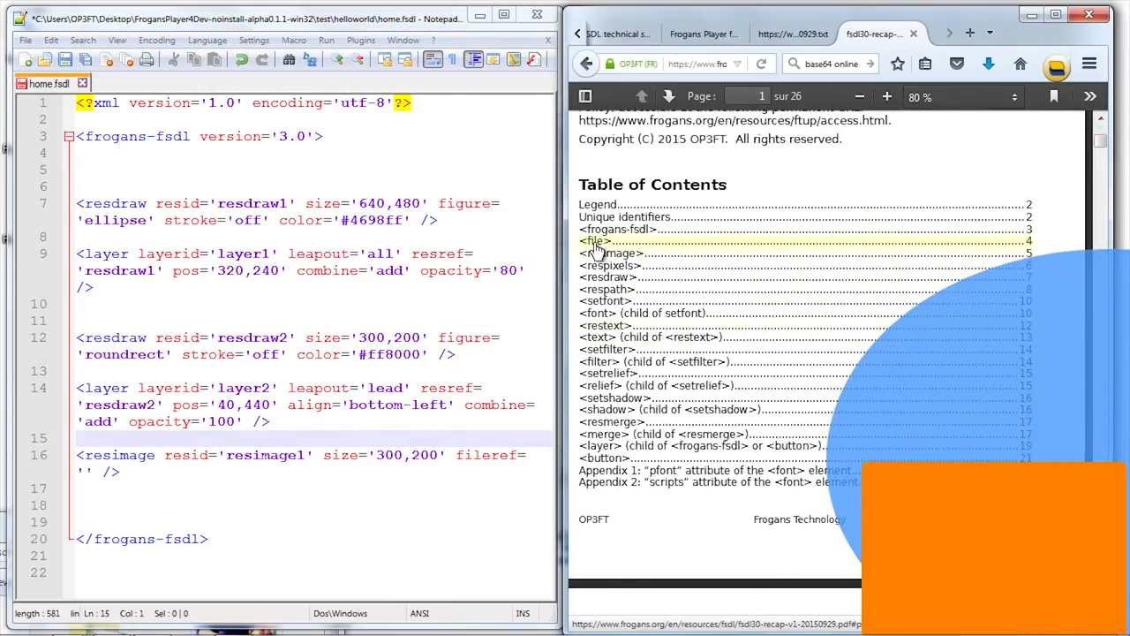
left_click(593, 241)
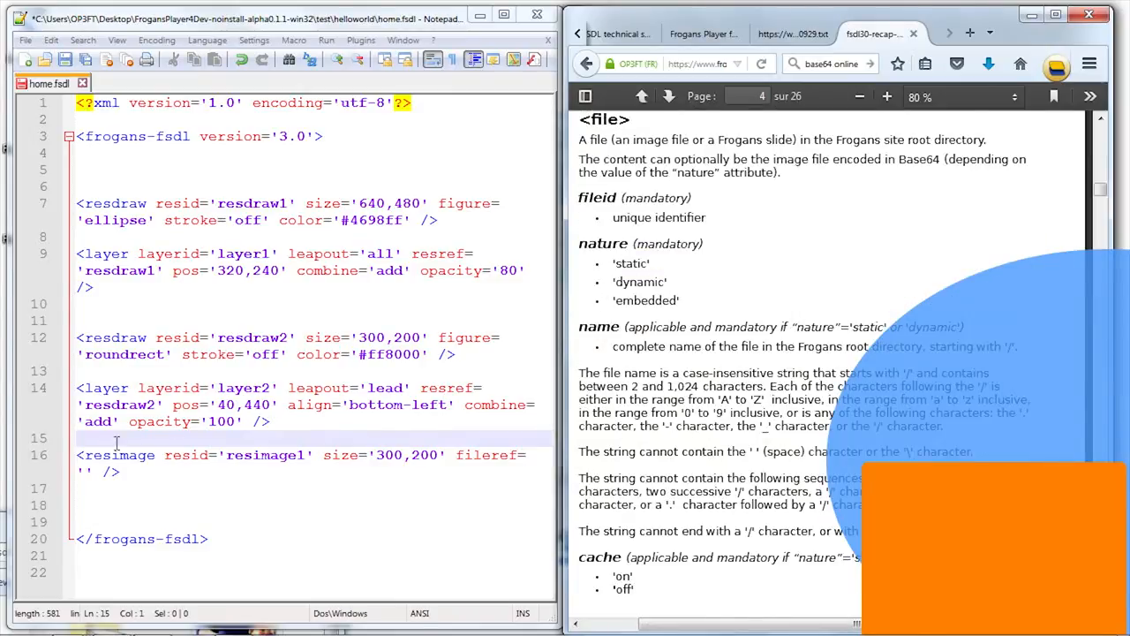
- Above <resimage>, start a <file element with fileid 'file1' and nature 'static'
key("Enter")
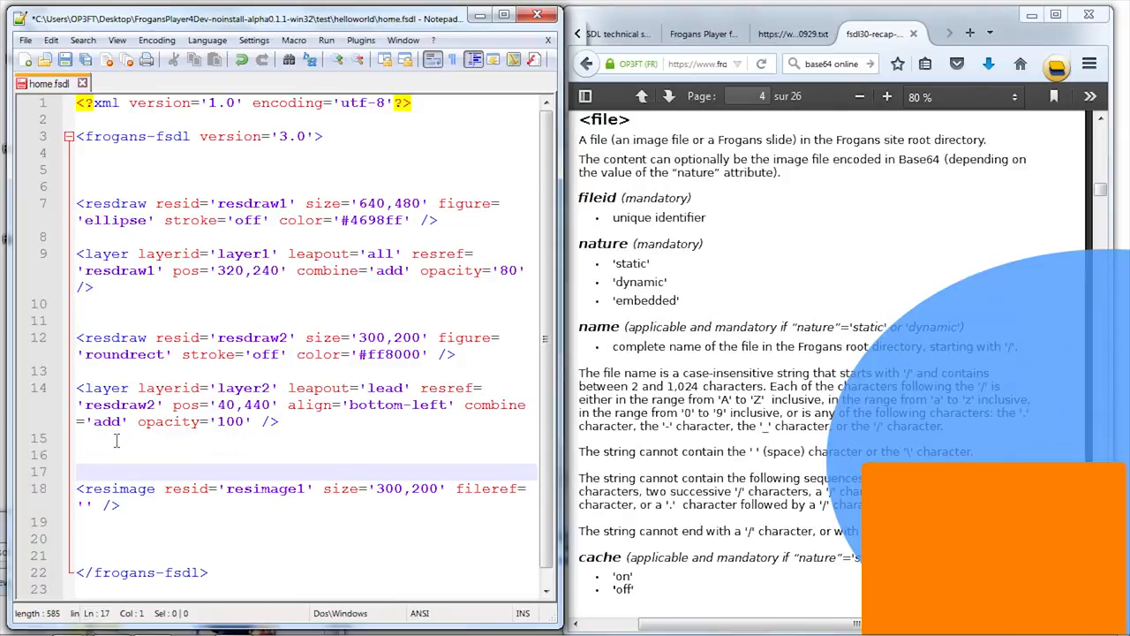
type("<file")
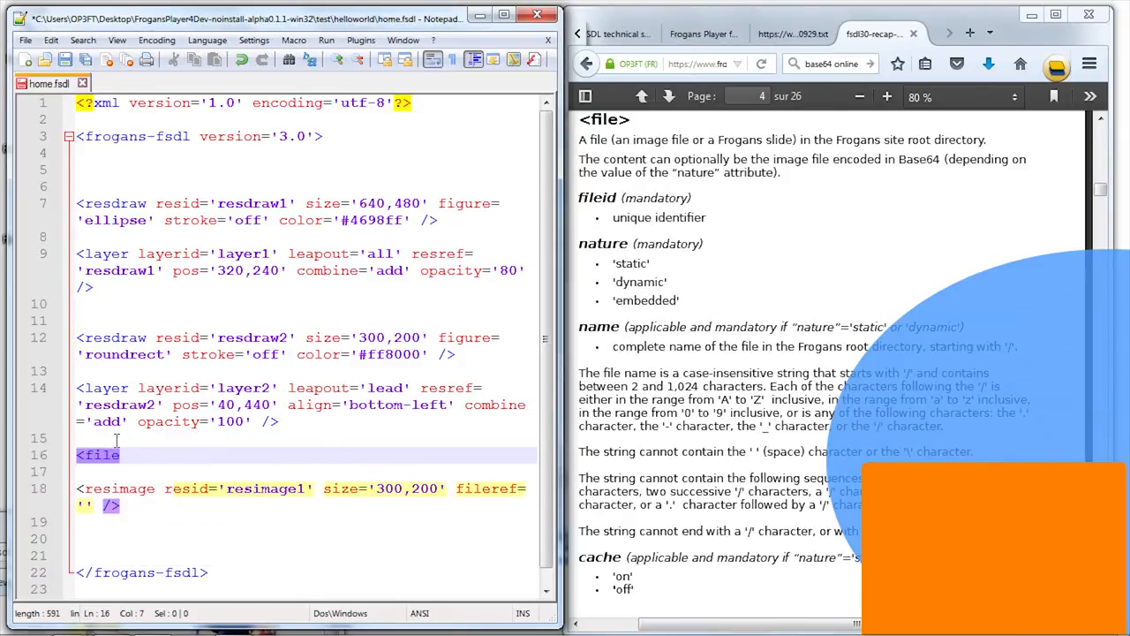
type("fileid='")
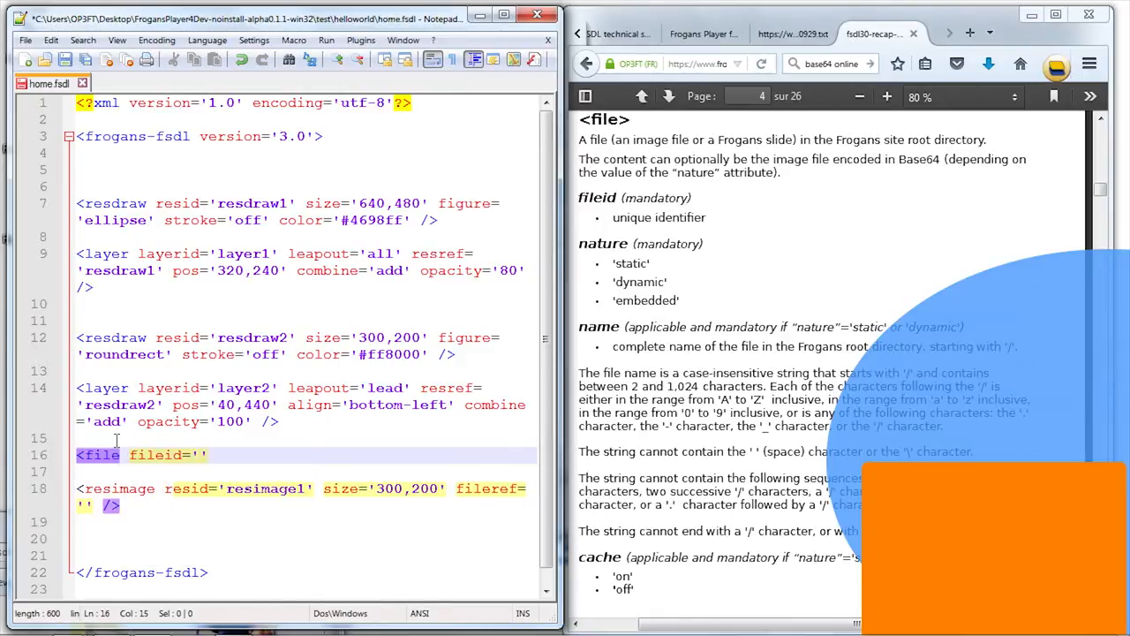
type("file1")
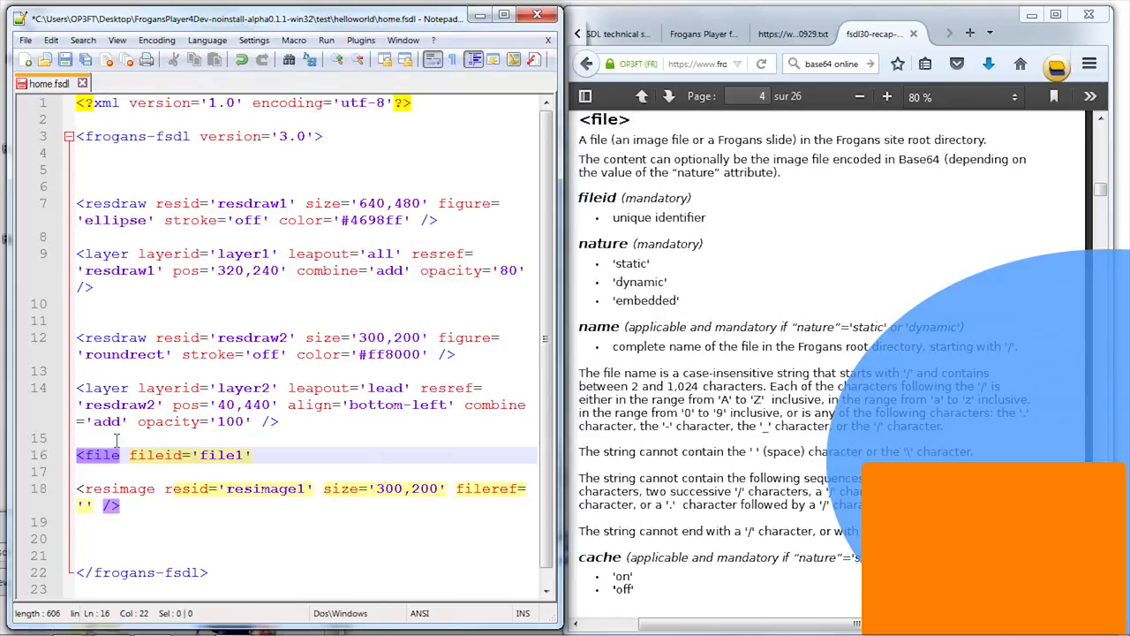
type("nat")
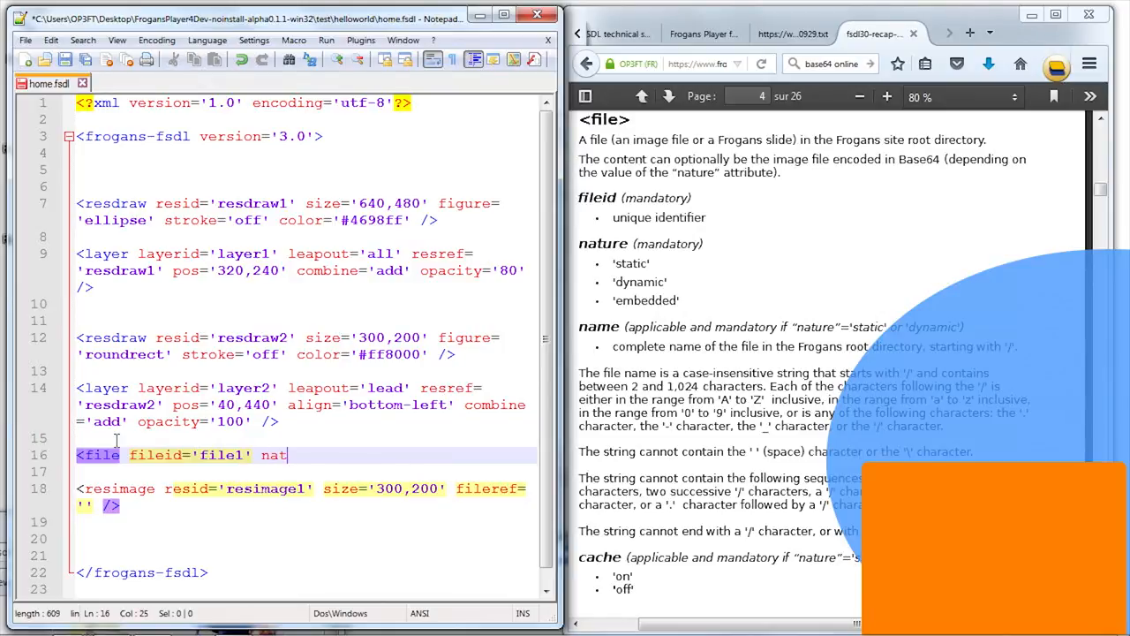
type("ure)")
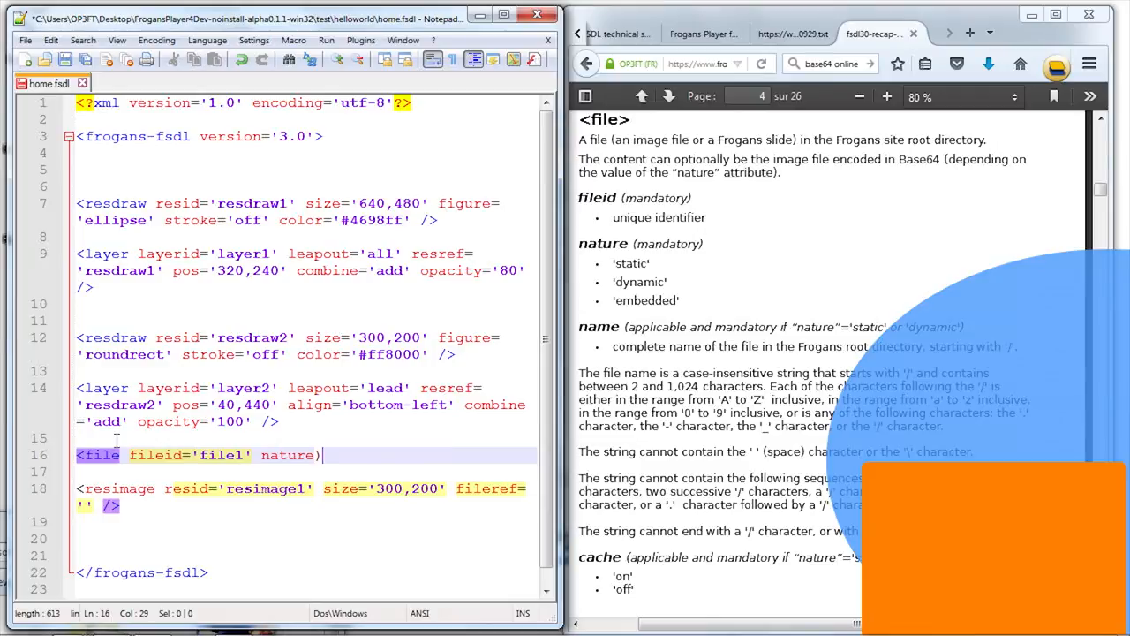
type("=\"\"")
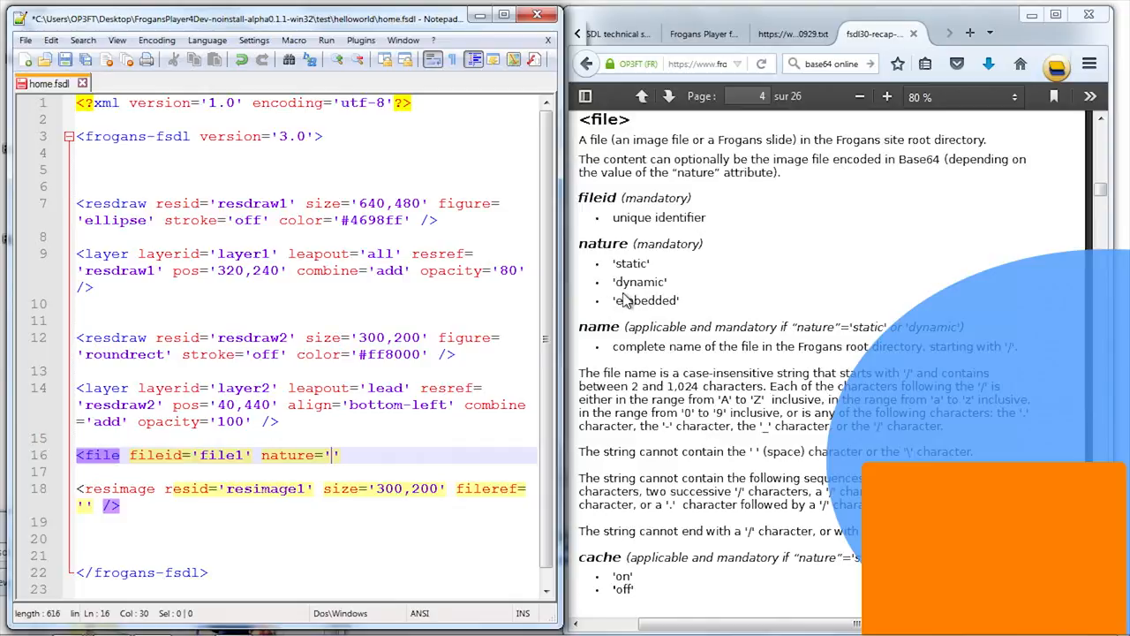
type("static'")
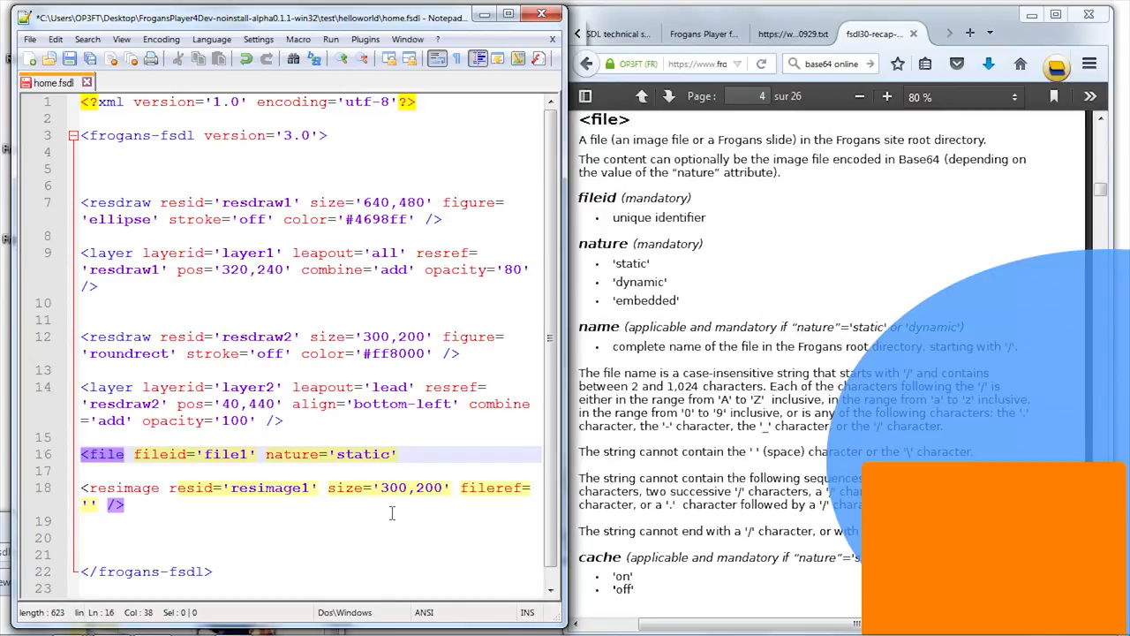
- Give the file element the name '/apple.jpg'
type("name=''")
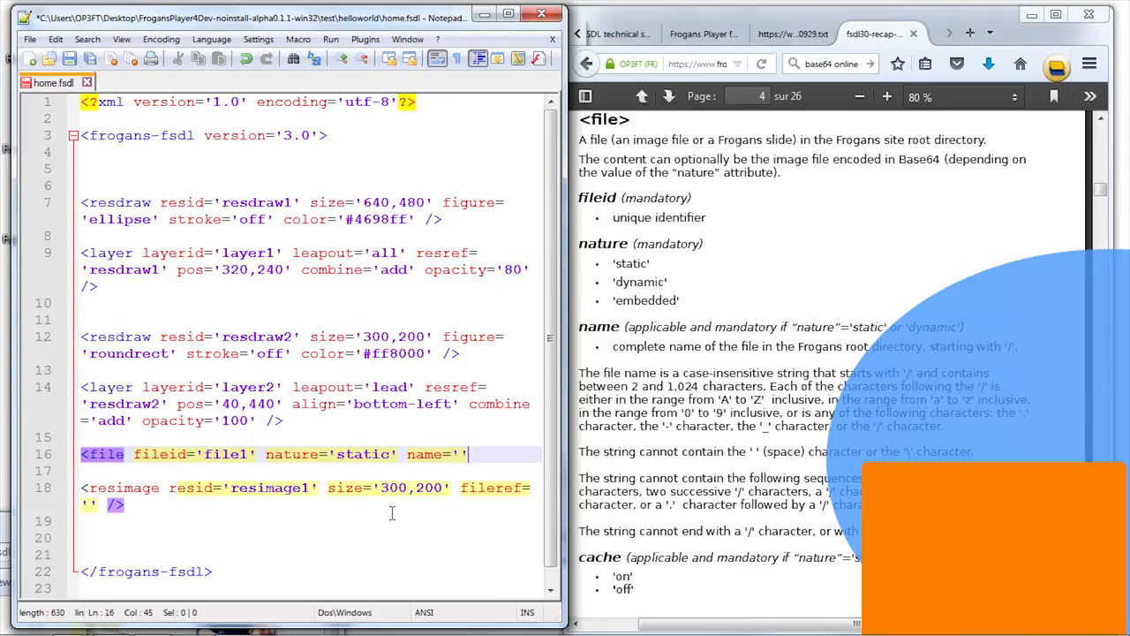
key("Left")
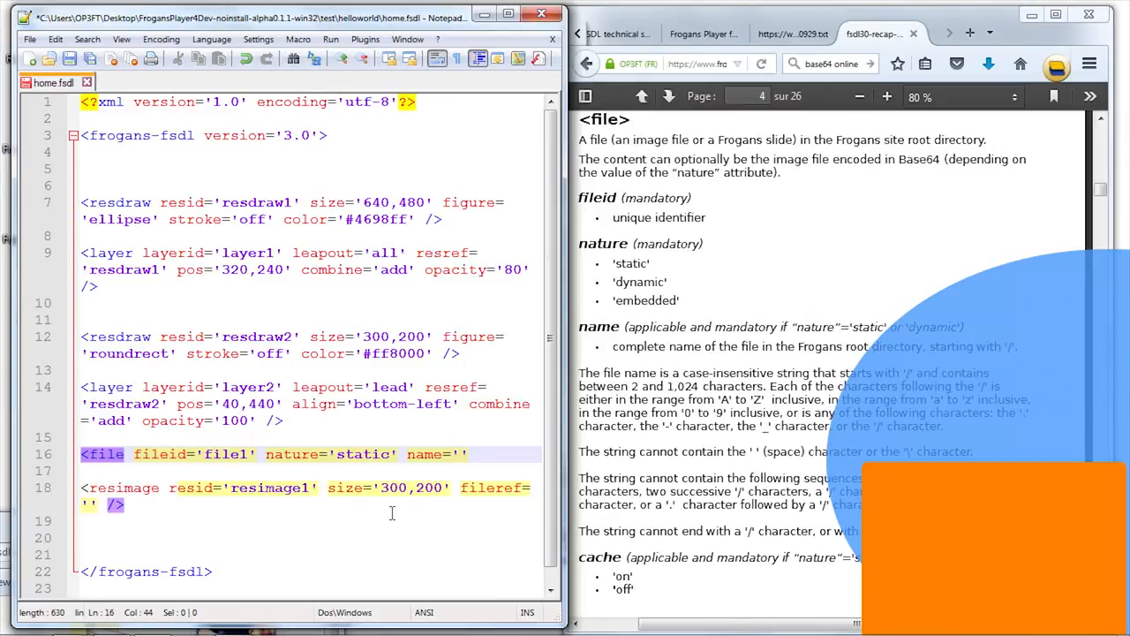
type("/apple.j")
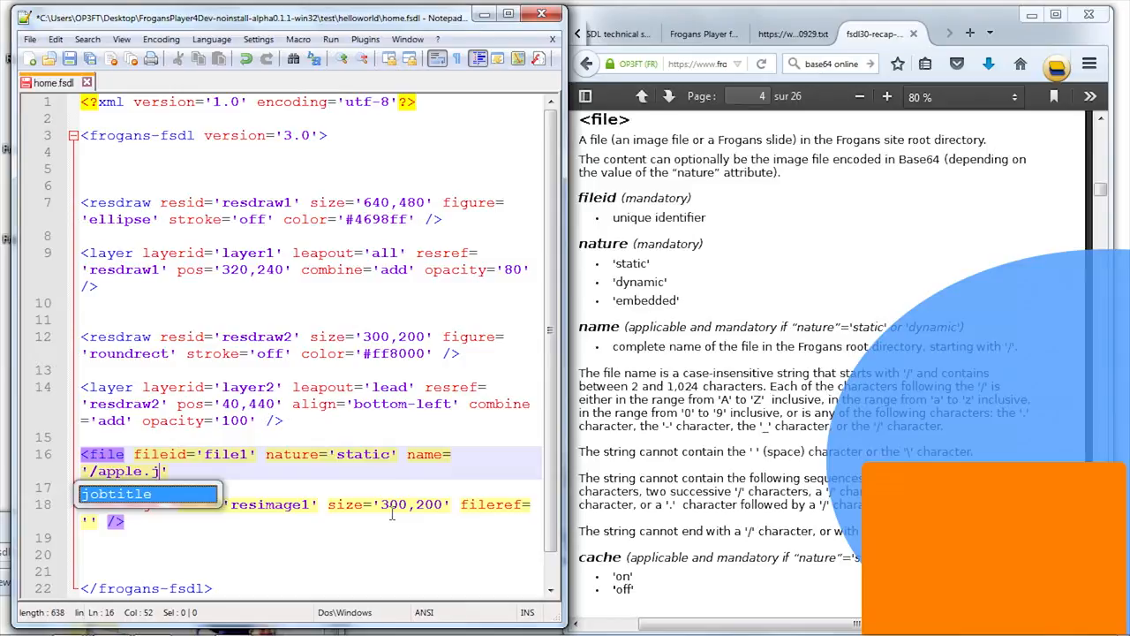
type("pg")
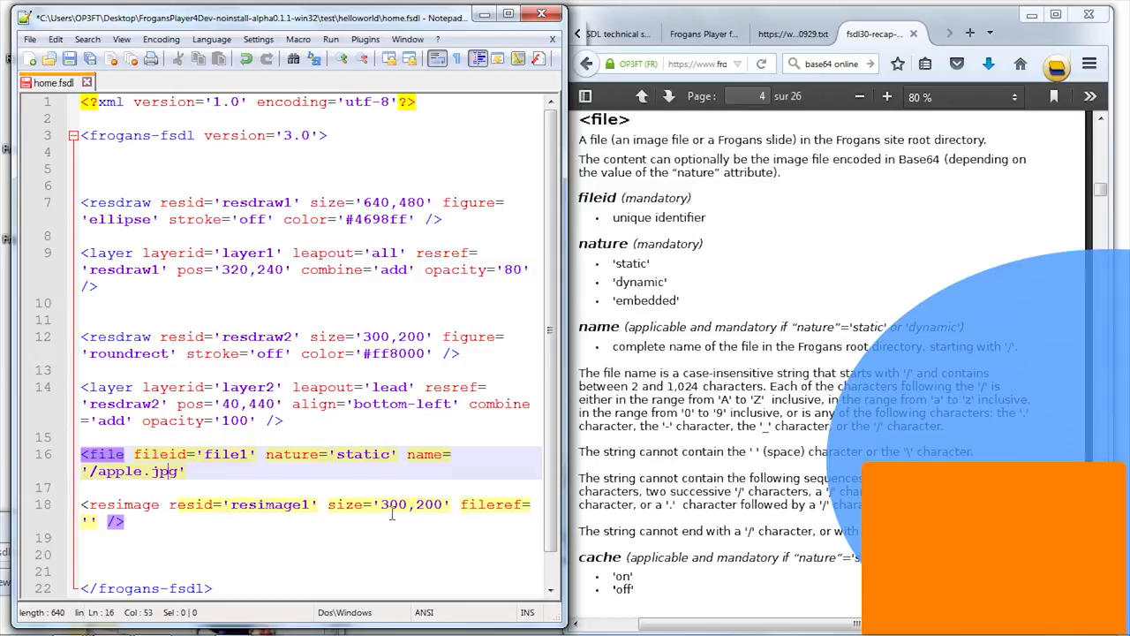
left_click(94, 471)
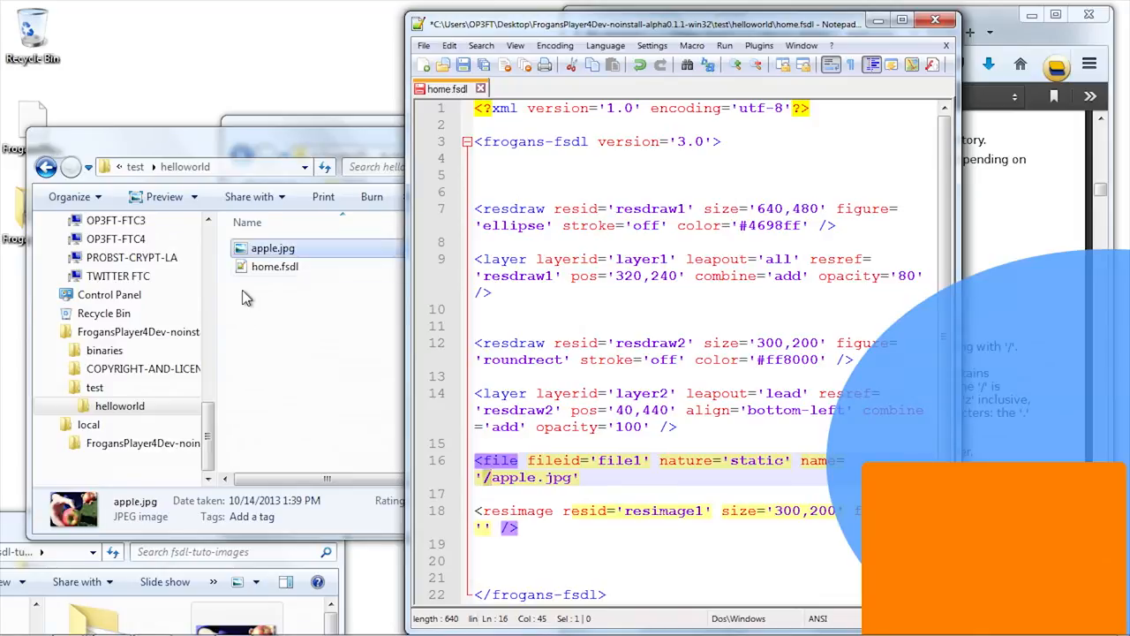
mouse_move(274, 265)
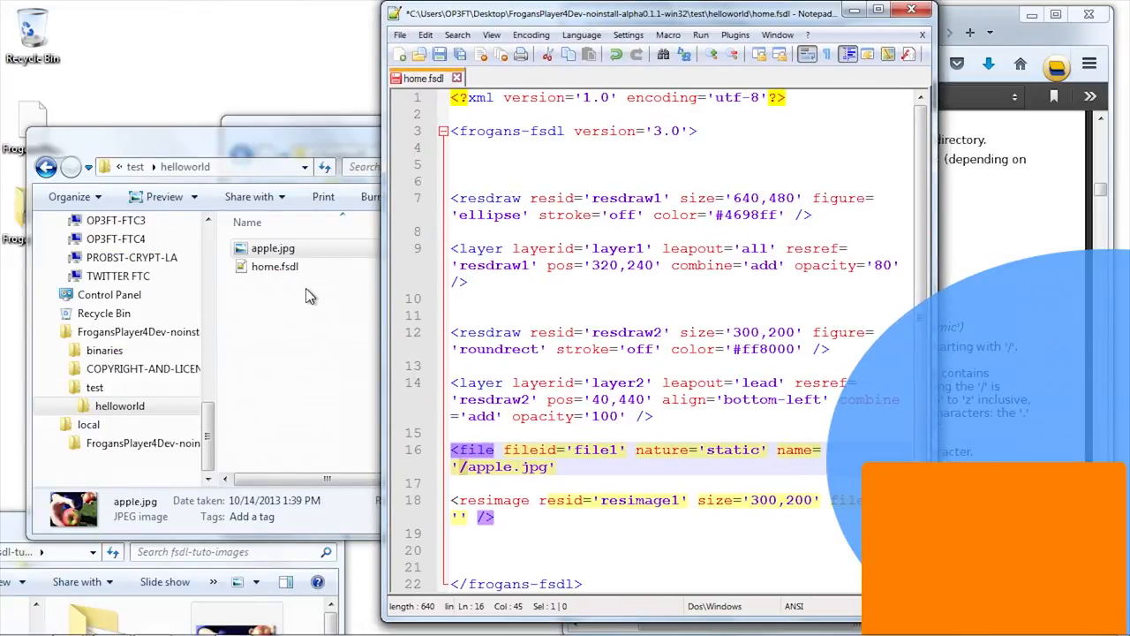
- Create a folder named 'pic' in helloworld
right_click(309, 296)
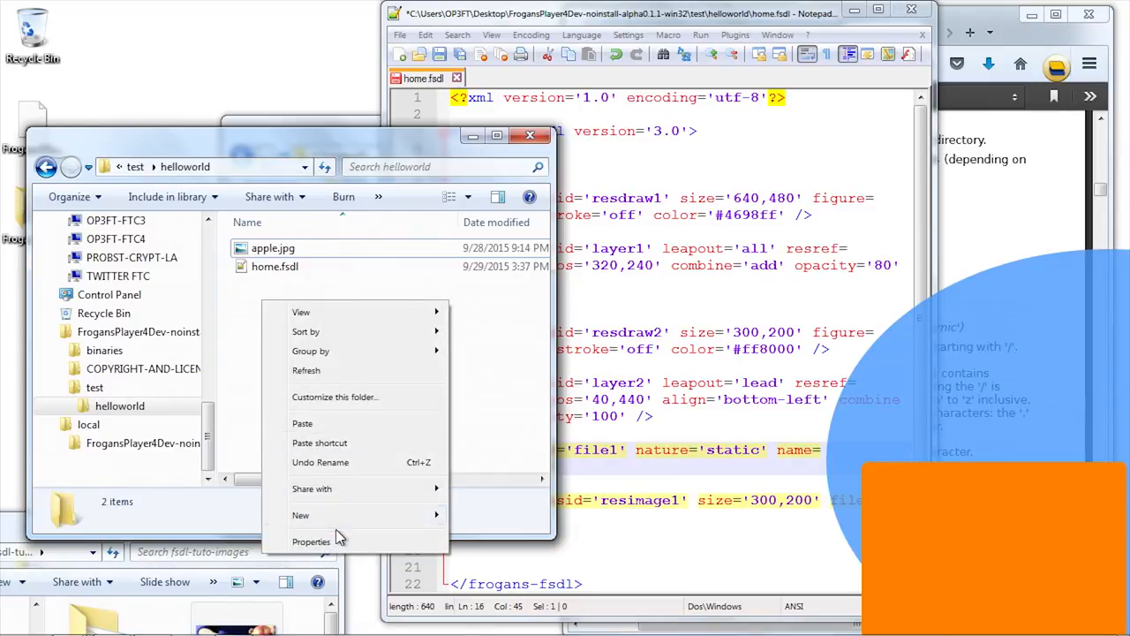
left_click(300, 515)
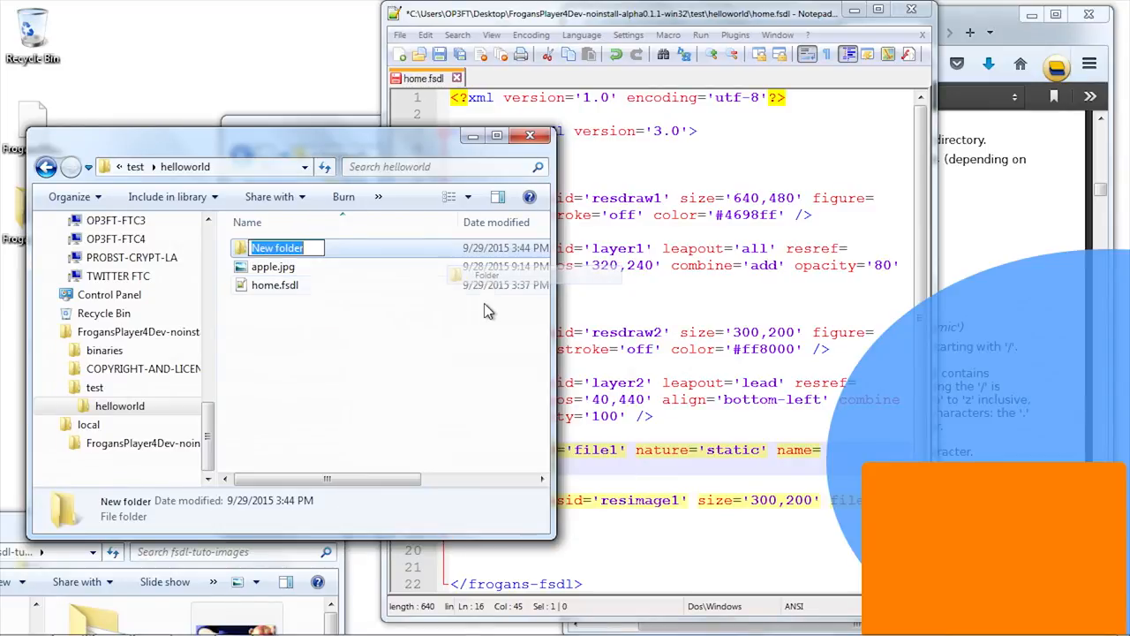
type("pic")
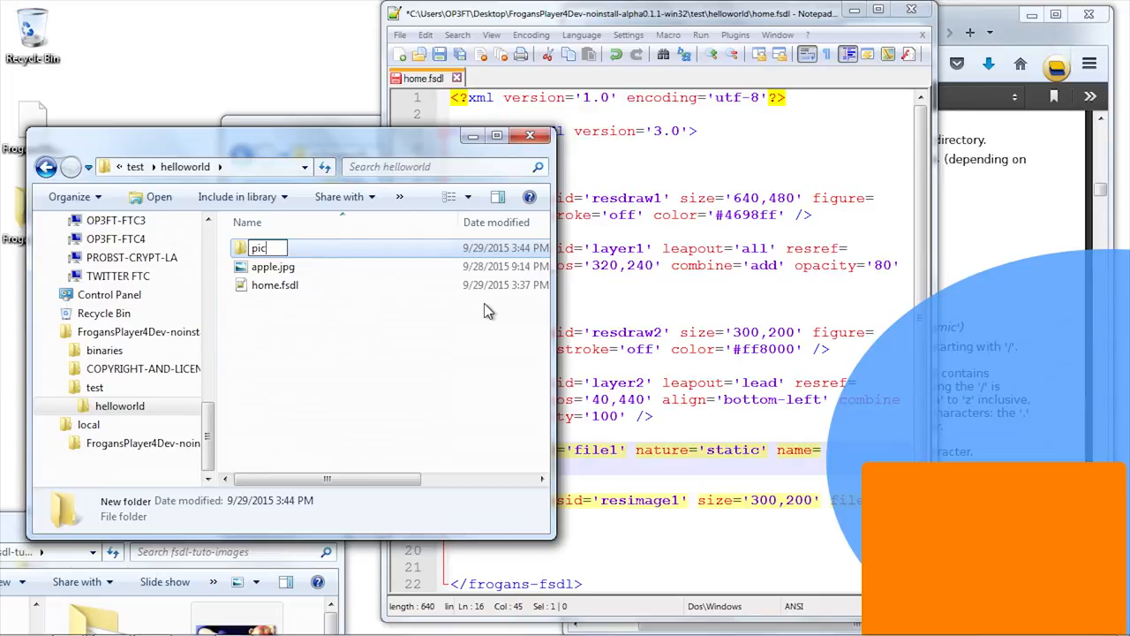